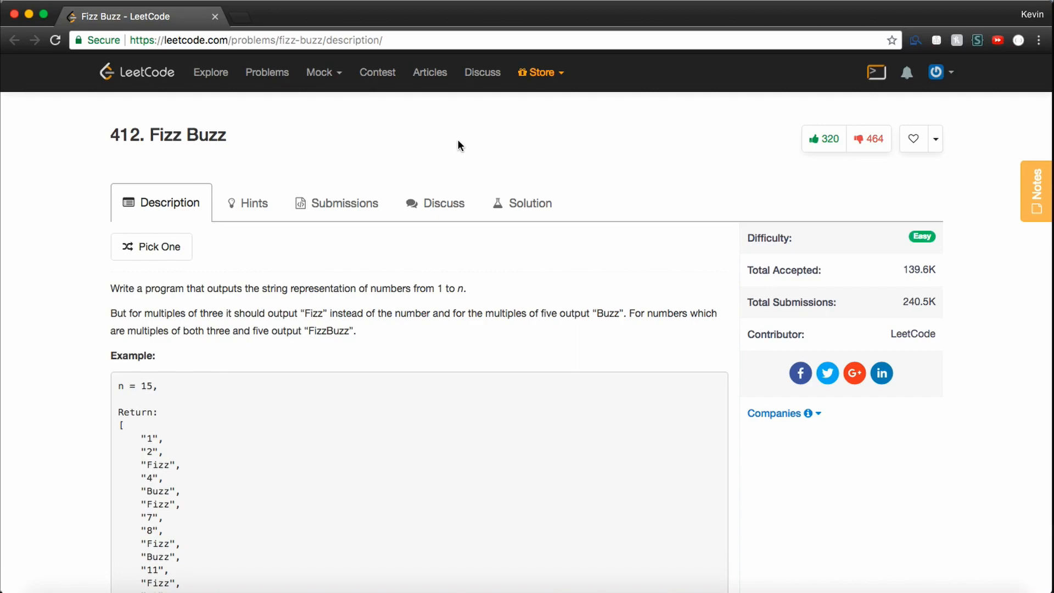
- Scroll through the Fizz Buzz problem statement and examples down to the Java editor
scroll(down, 3)
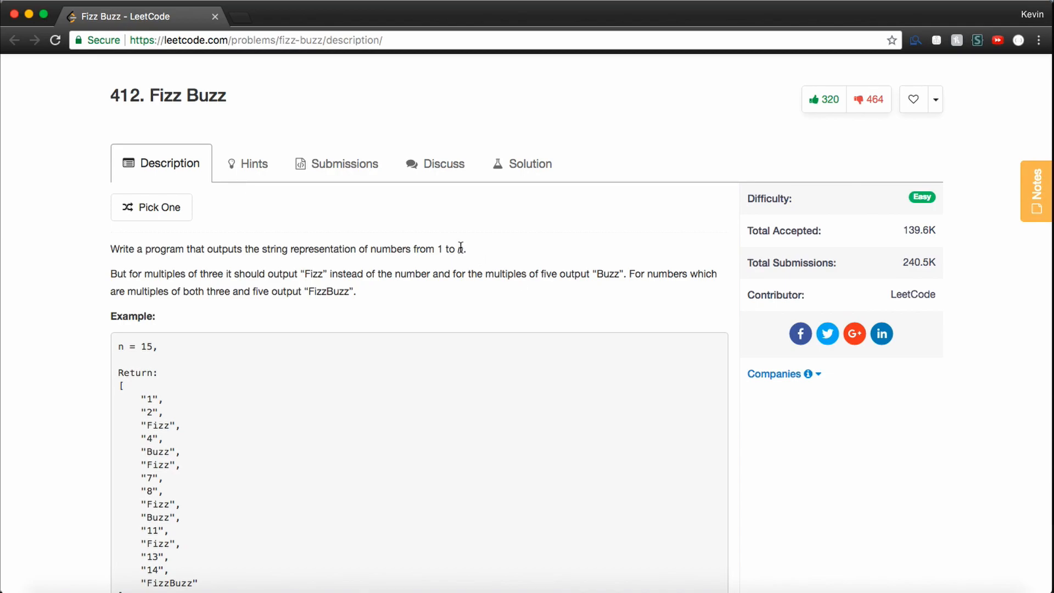
scroll(down, 3)
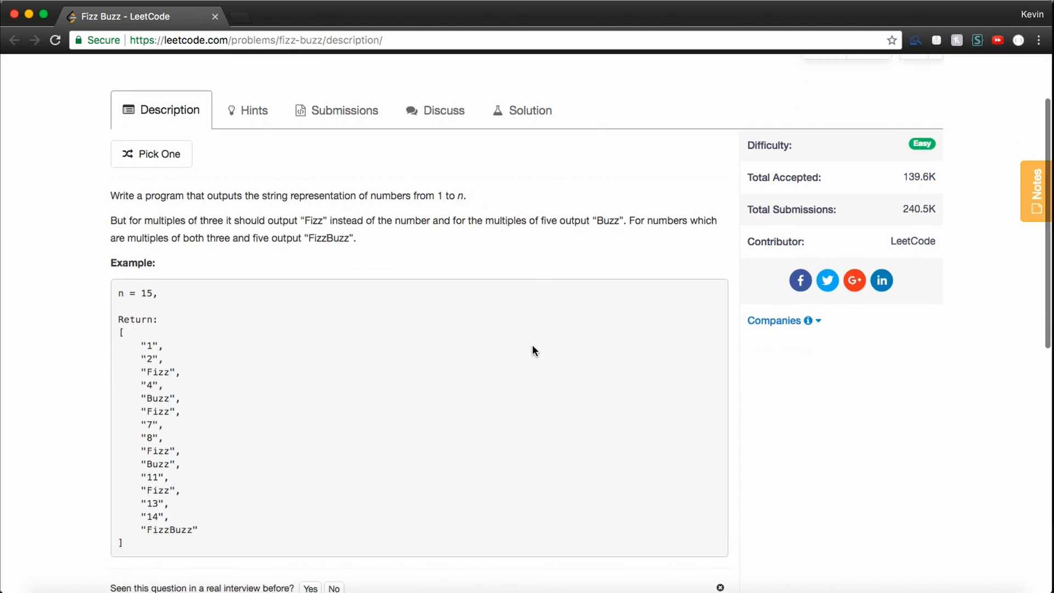
scroll(down, 3)
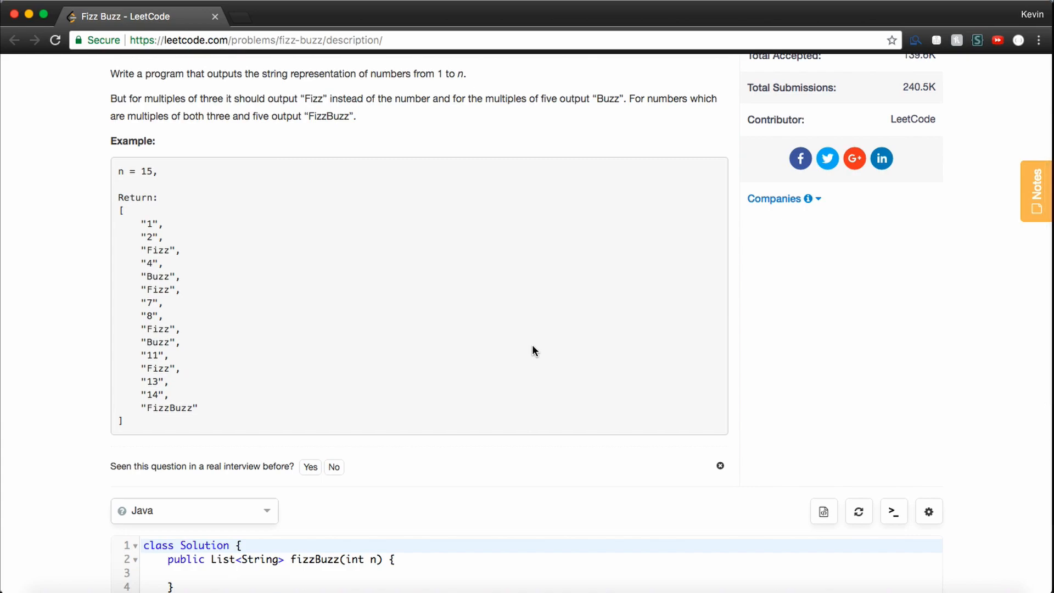
mouse_move(137, 388)
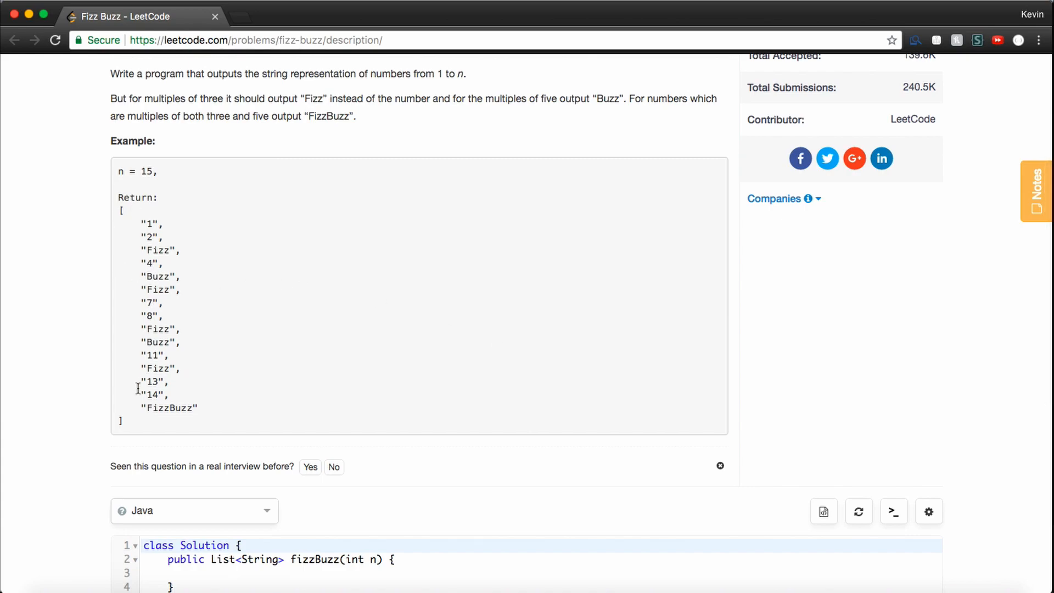
mouse_move(170, 286)
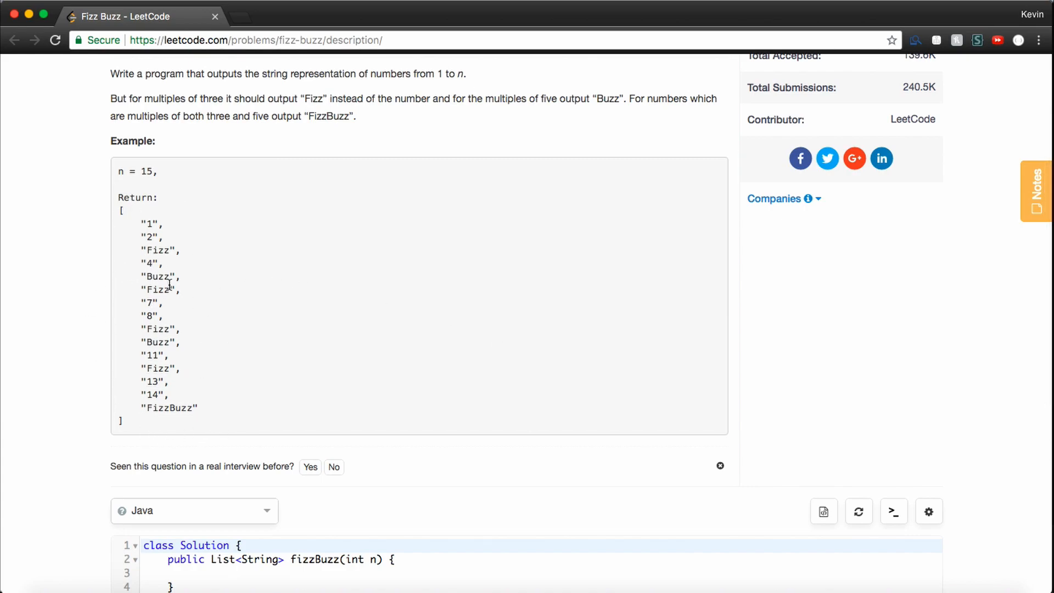
mouse_move(156, 239)
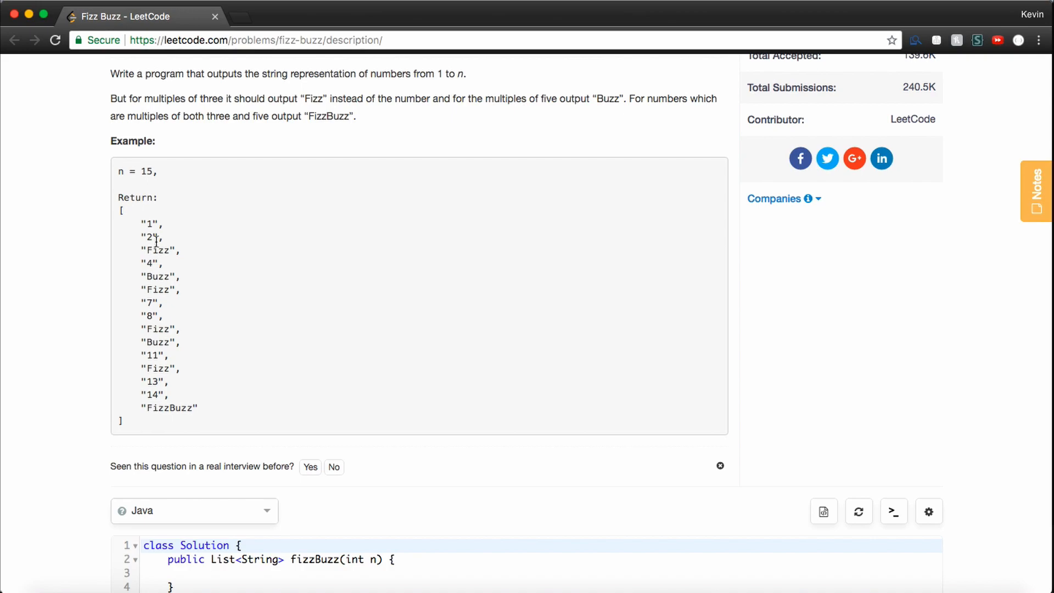
double_click(156, 250)
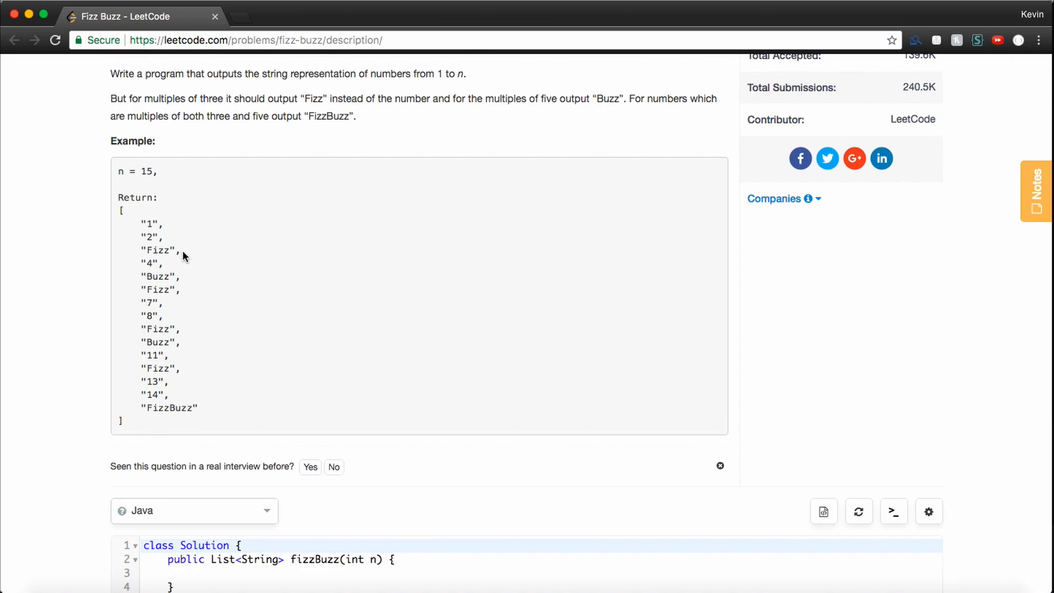
mouse_move(181, 309)
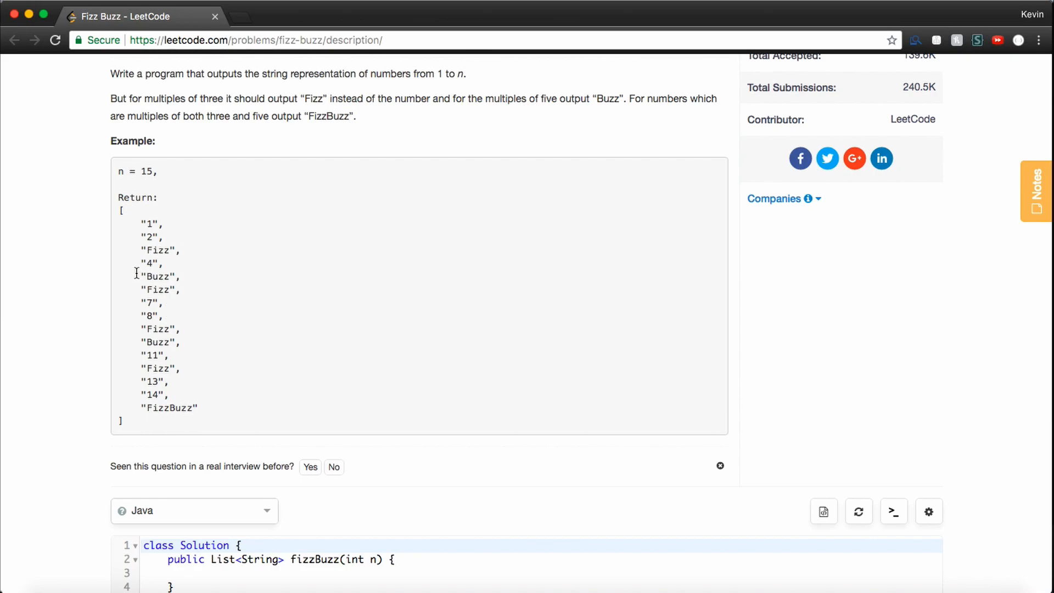
double_click(156, 277)
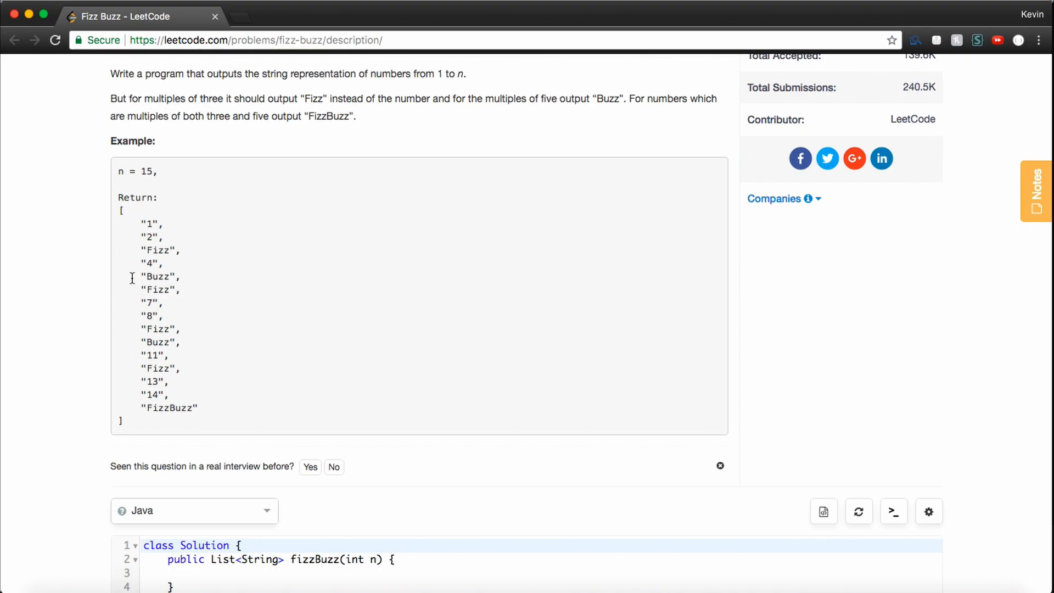
mouse_move(161, 454)
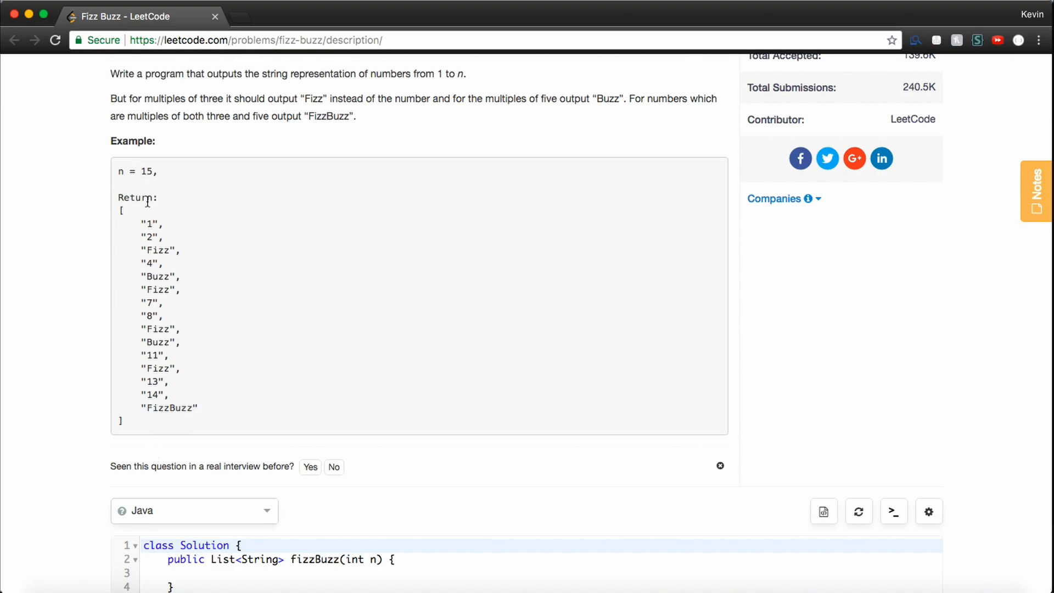
scroll(down, 3)
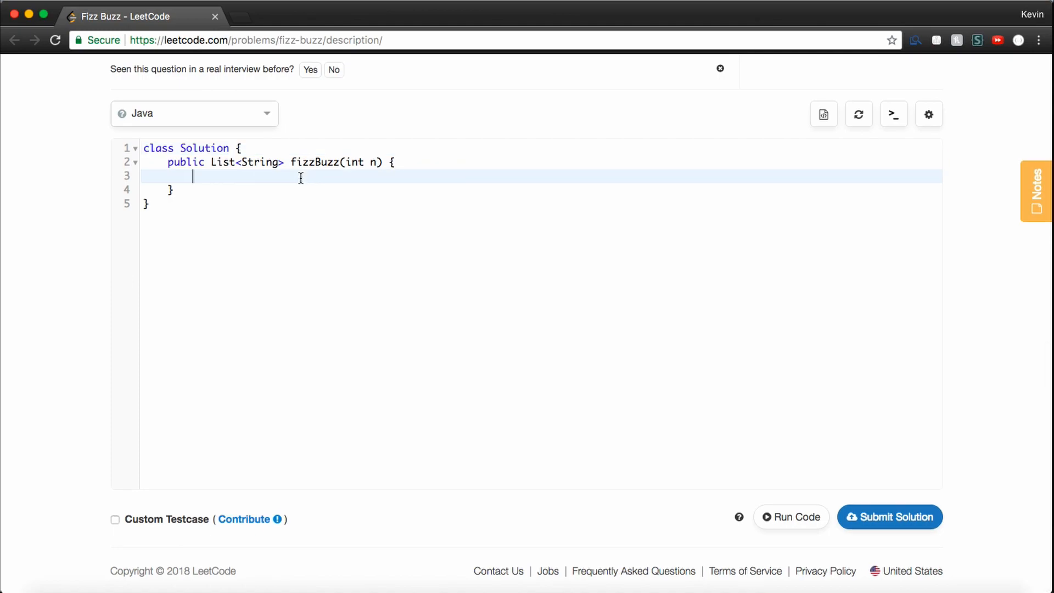
- Declare List<String> result = new ArrayList<String>(); at the top of fizzBuzz
text(List)
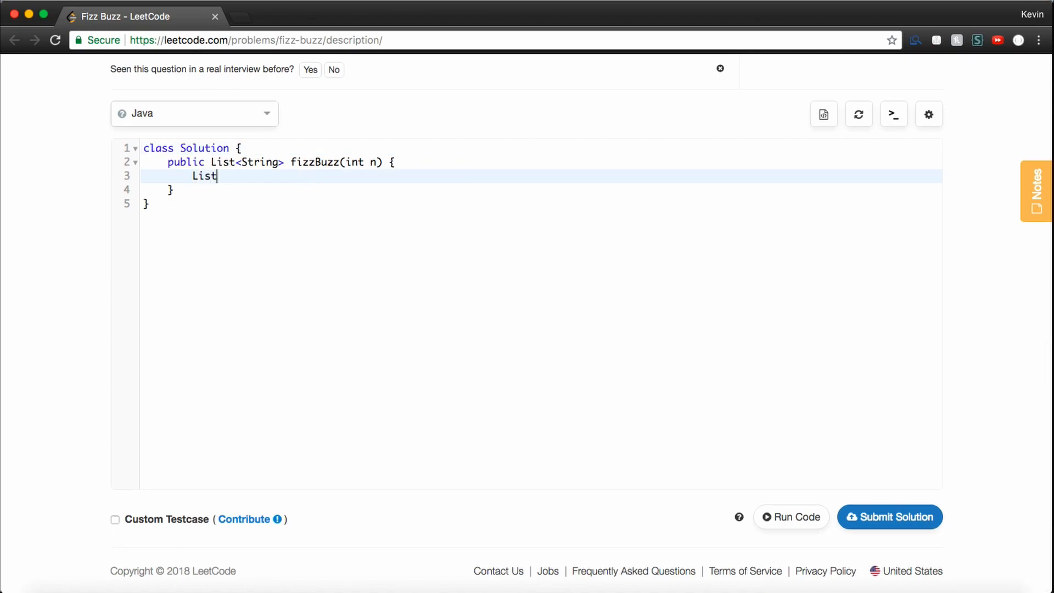
text(<Ss)
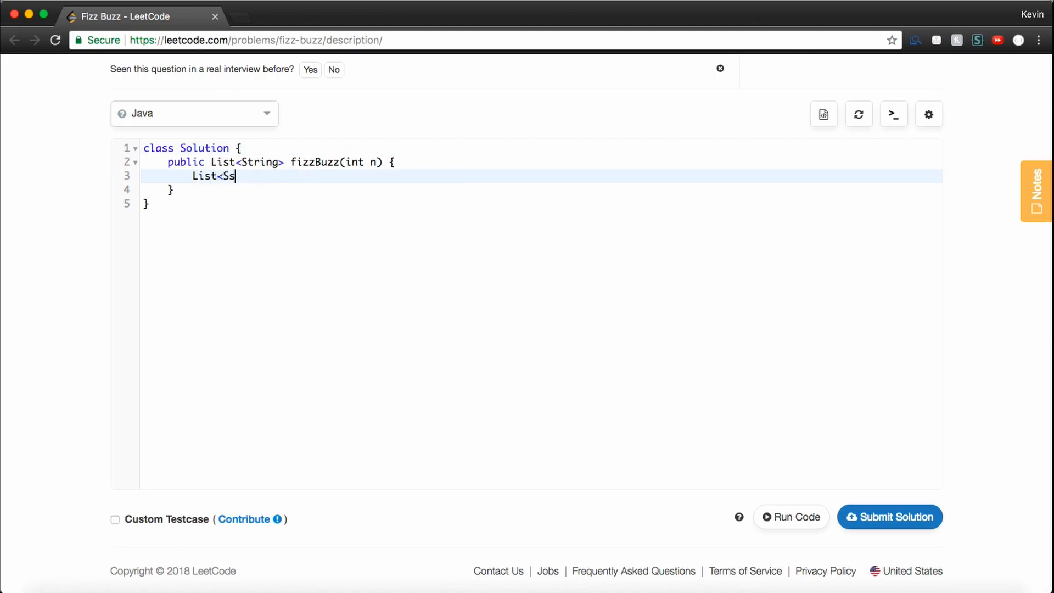
text(tring>)
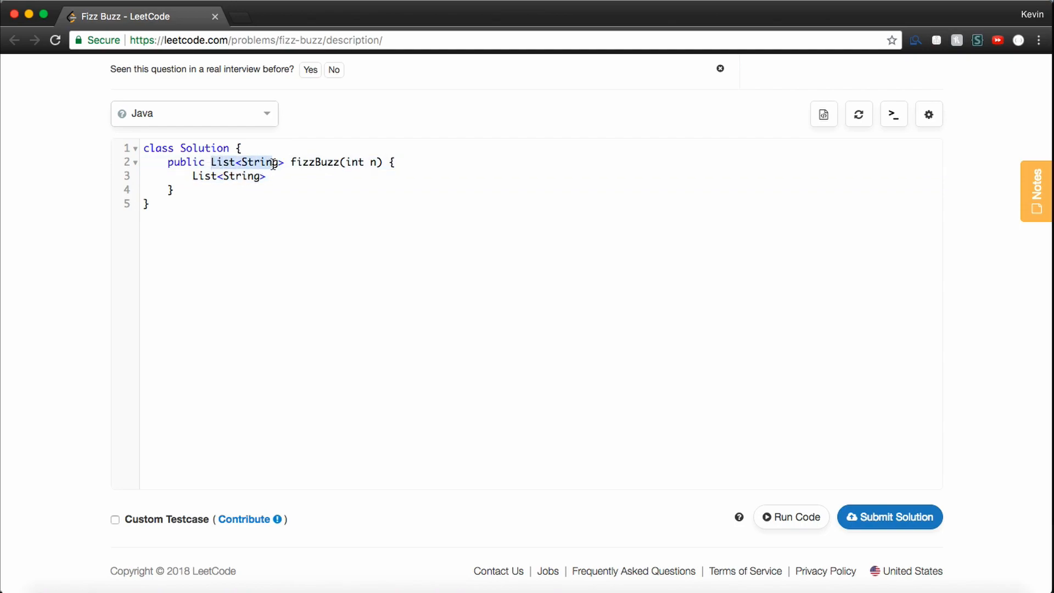
text(r)
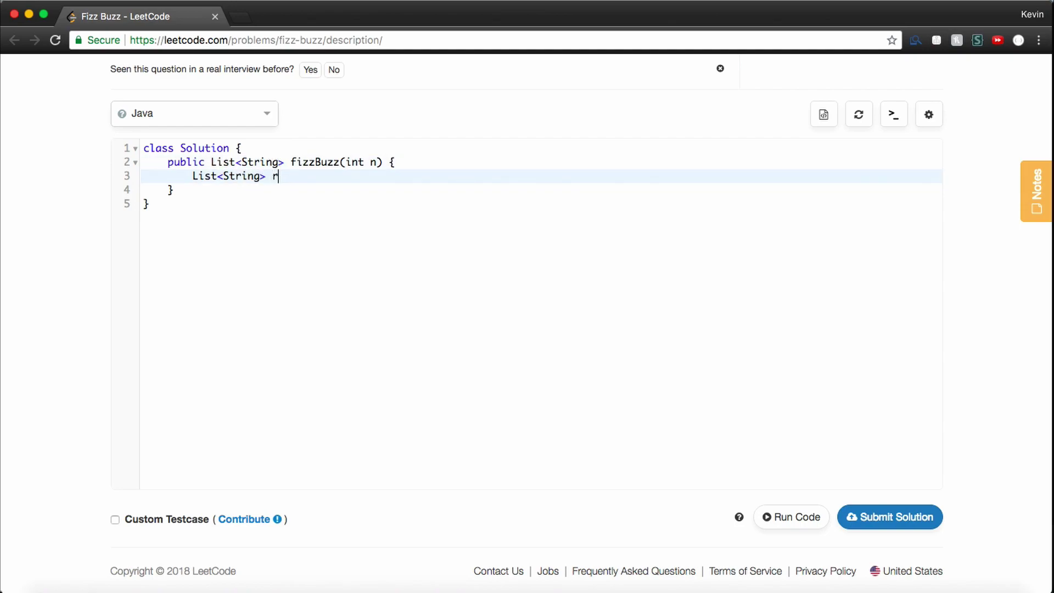
text(esult =)
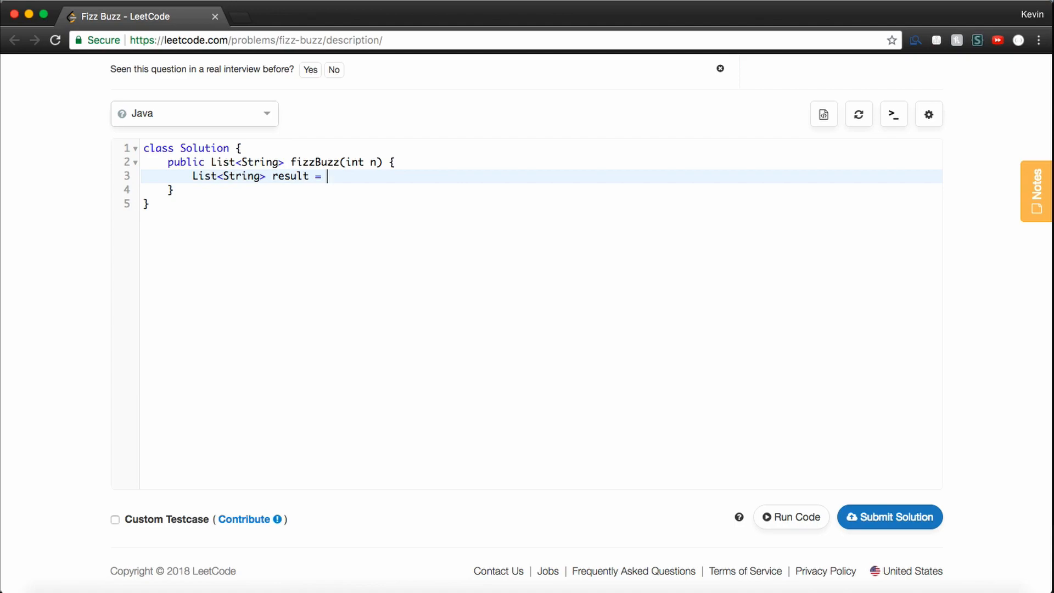
text(new ArrayList<S)
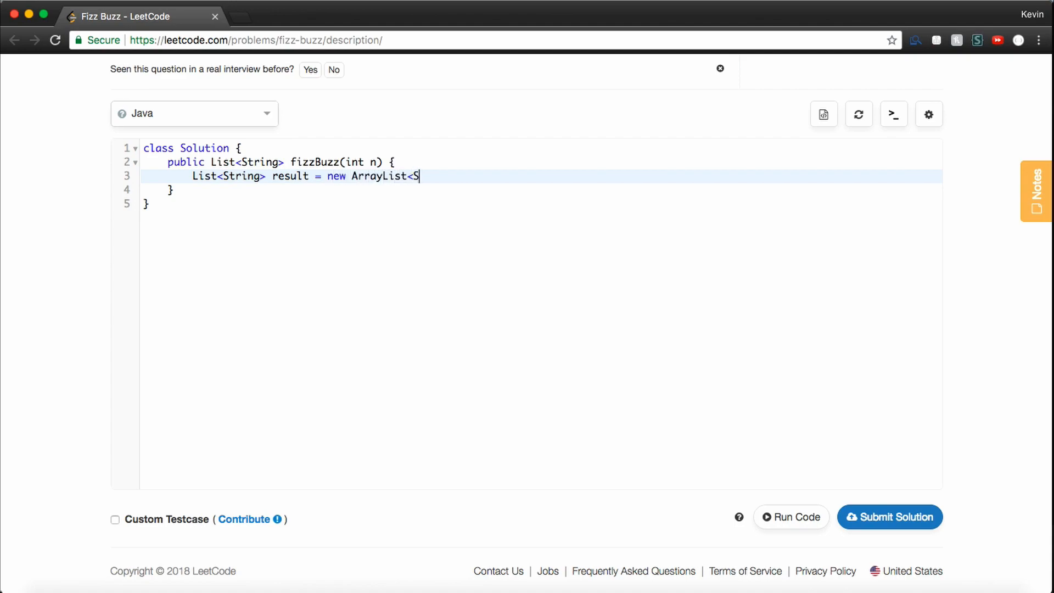
text(tring>();)
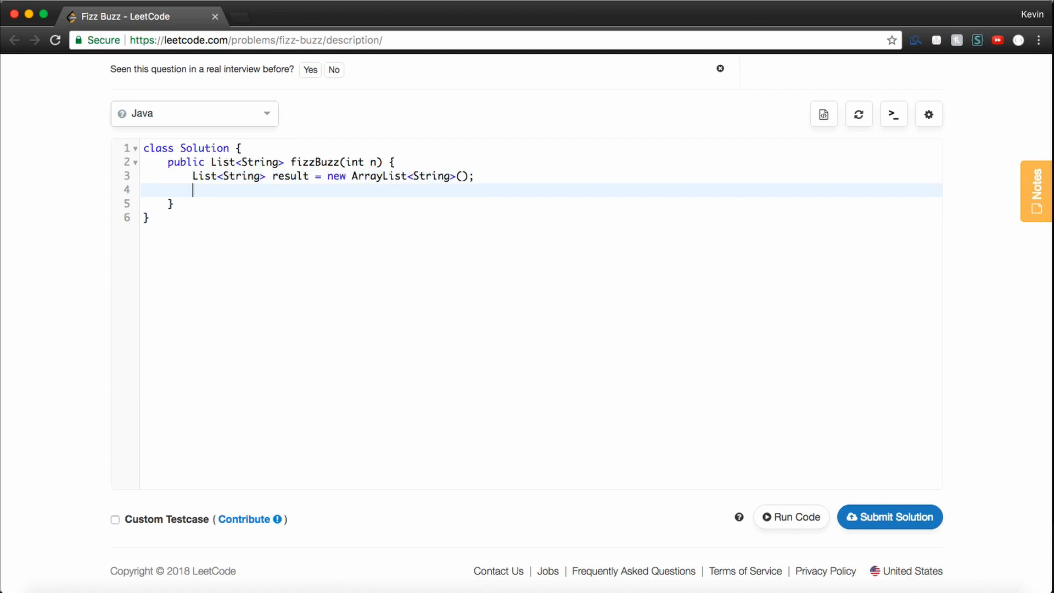
- Add the loop header for (int i = 1; i <= n; i++) {
text(fo)
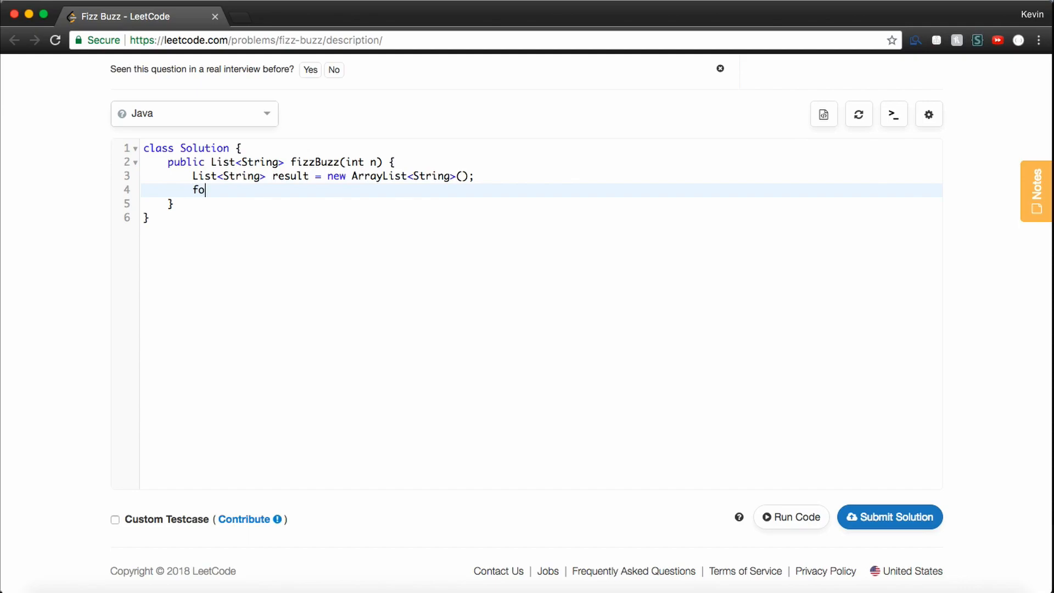
text(r)
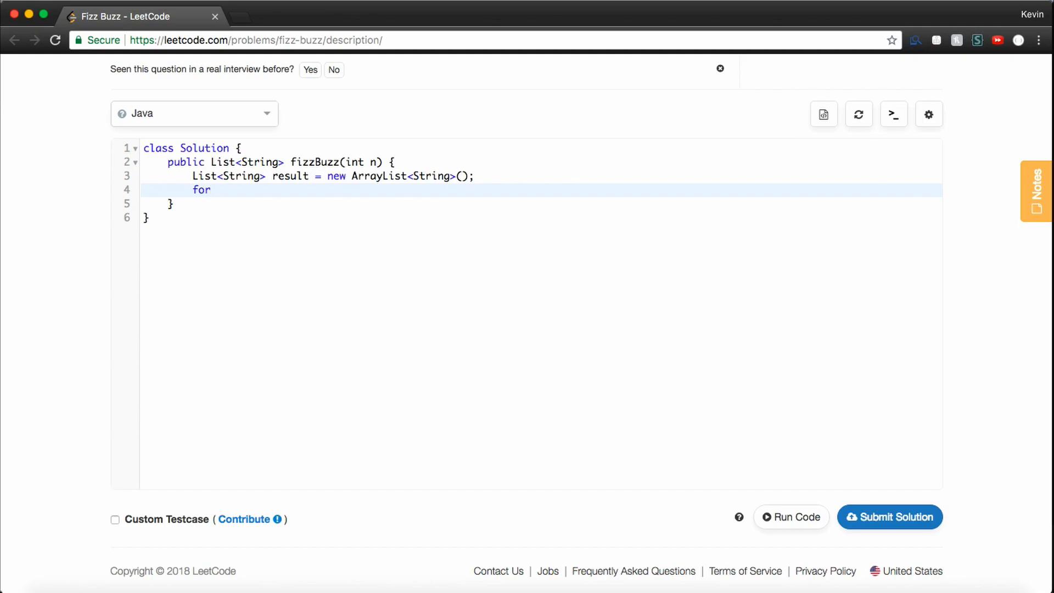
text((int i = 1)
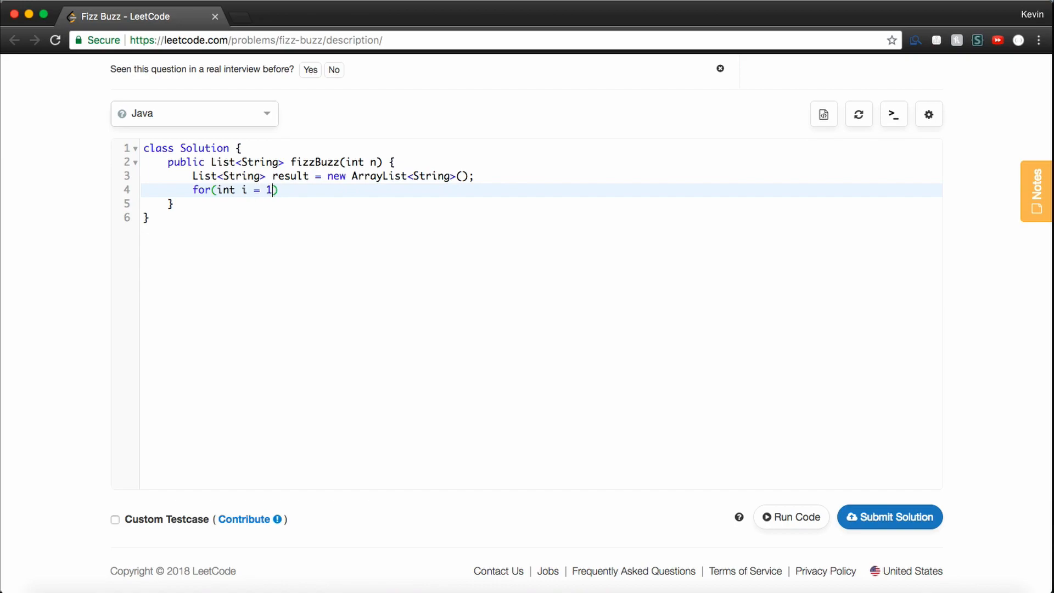
text(; i <=)
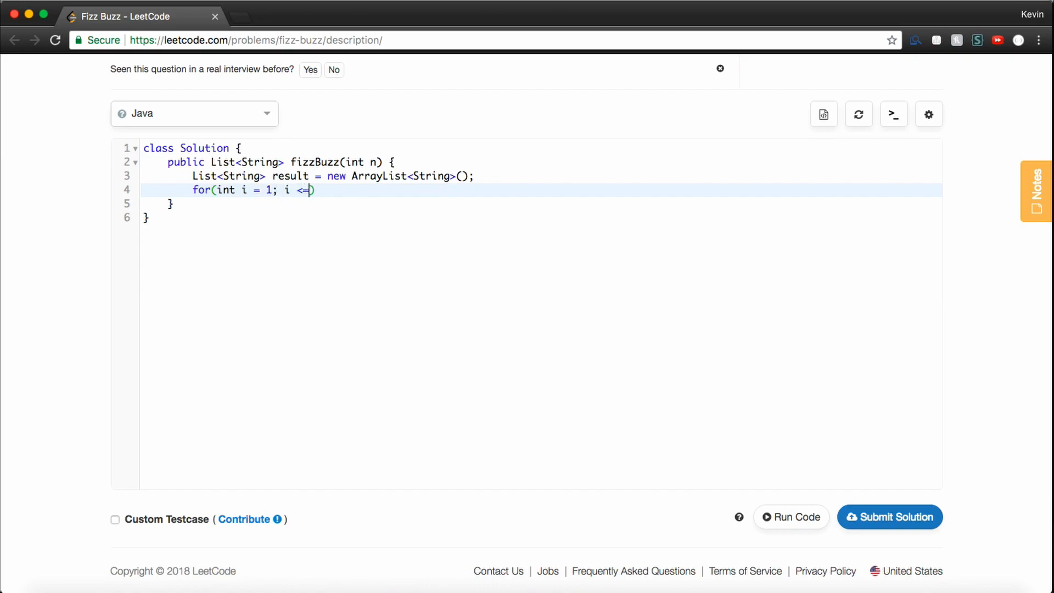
text(n; i)
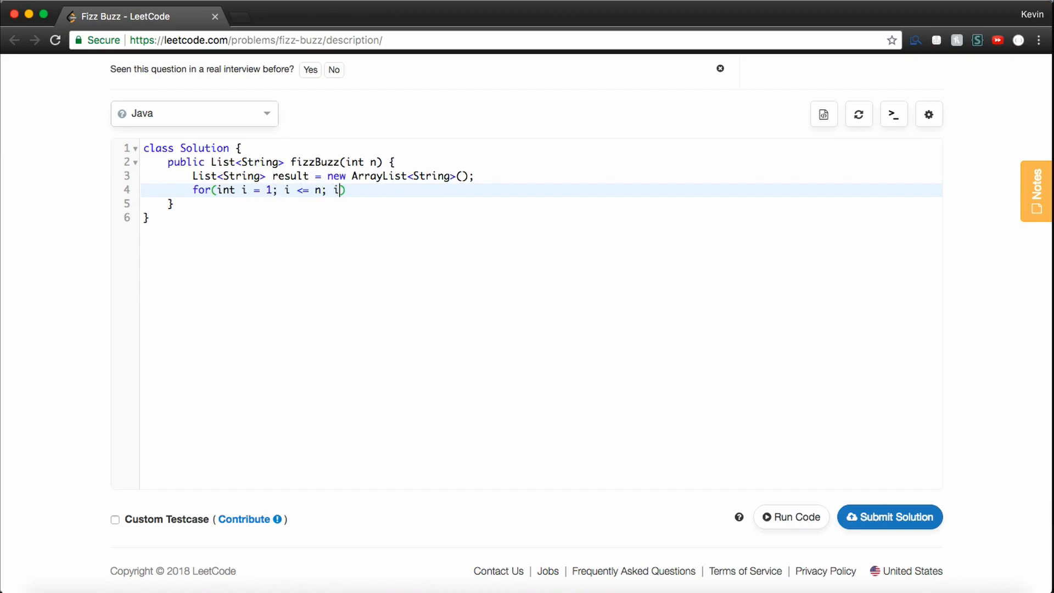
text(++) {)
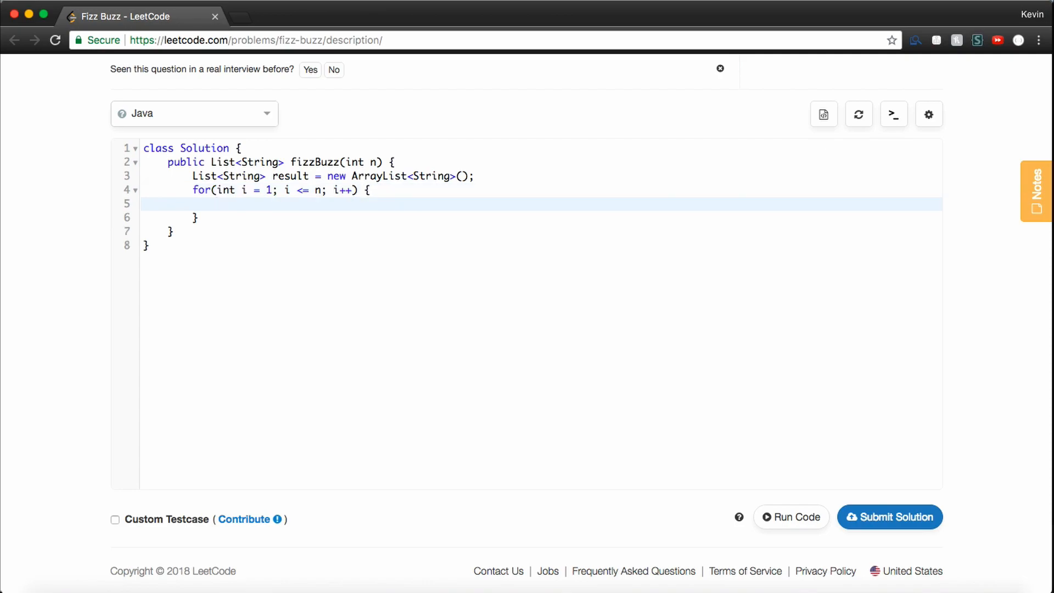
- Write if(i % 3 == 0 && i % 5 == 0) { result.add("FizzBuzz"); } inside the loop
text(if(i %)
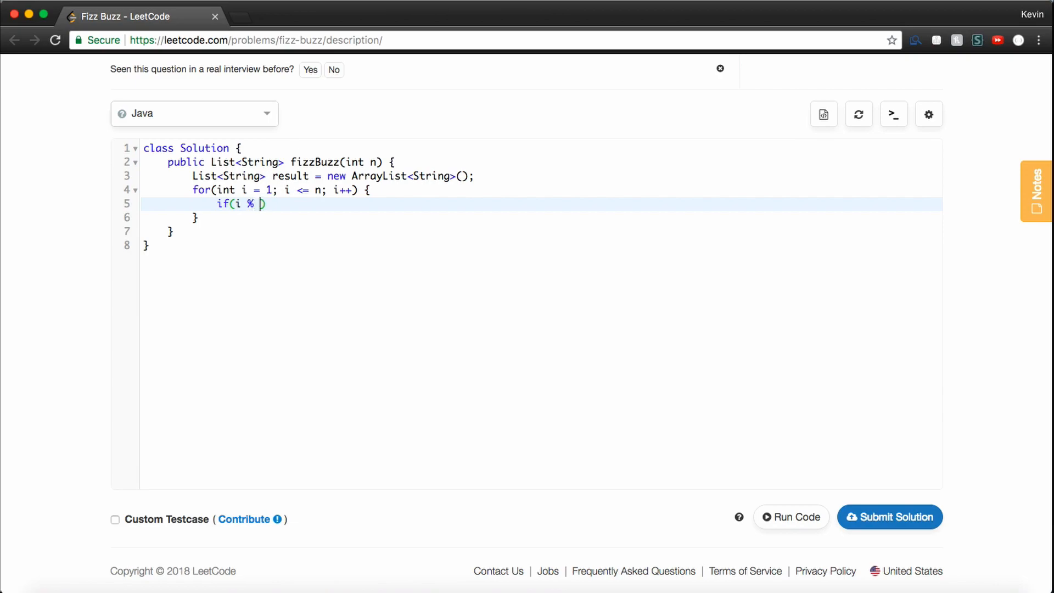
text(3 == 0)
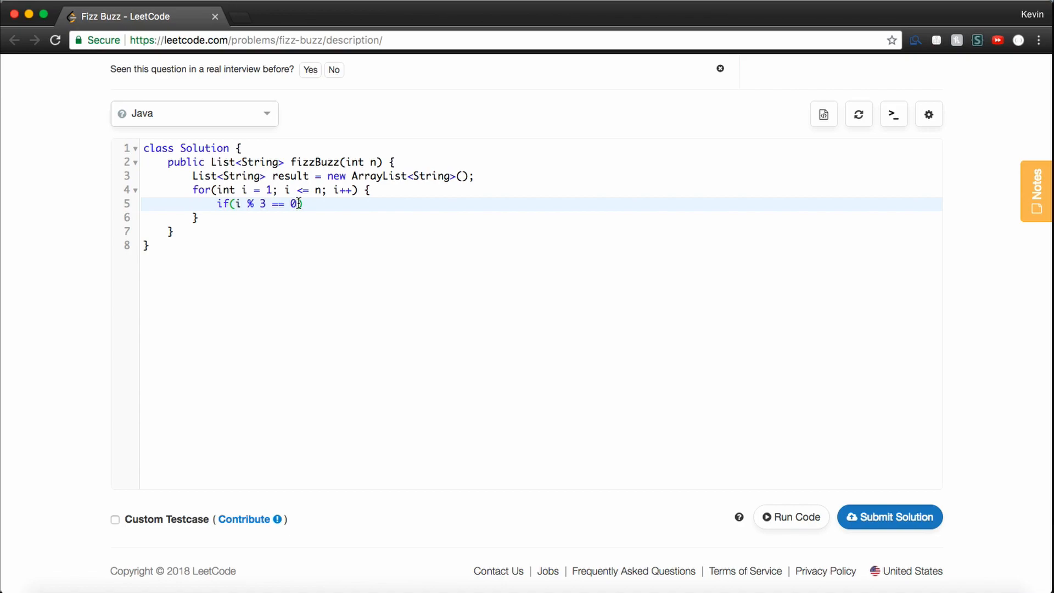
text(&& i)
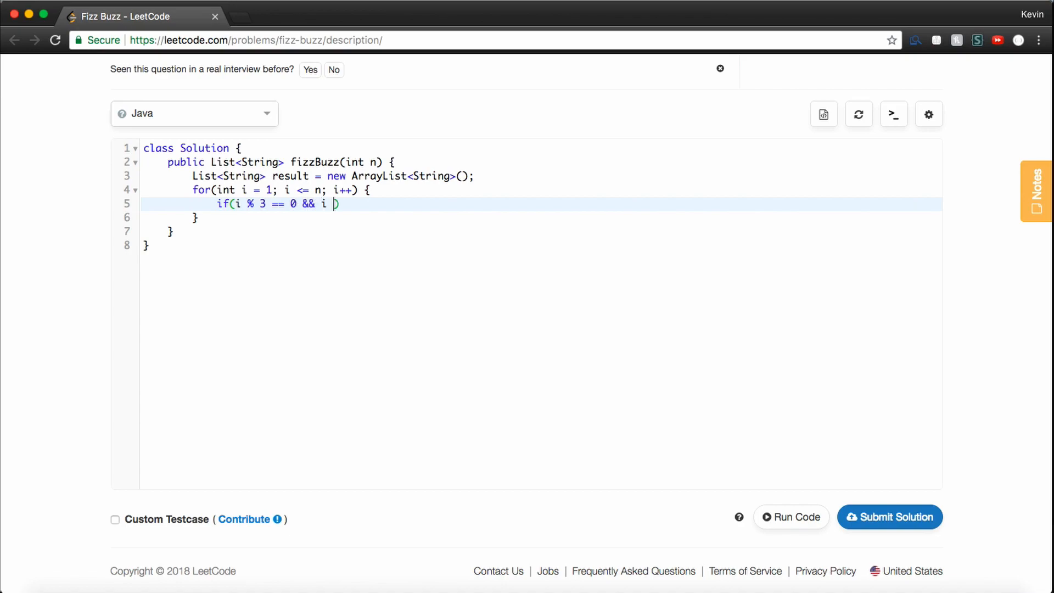
text(% 5)
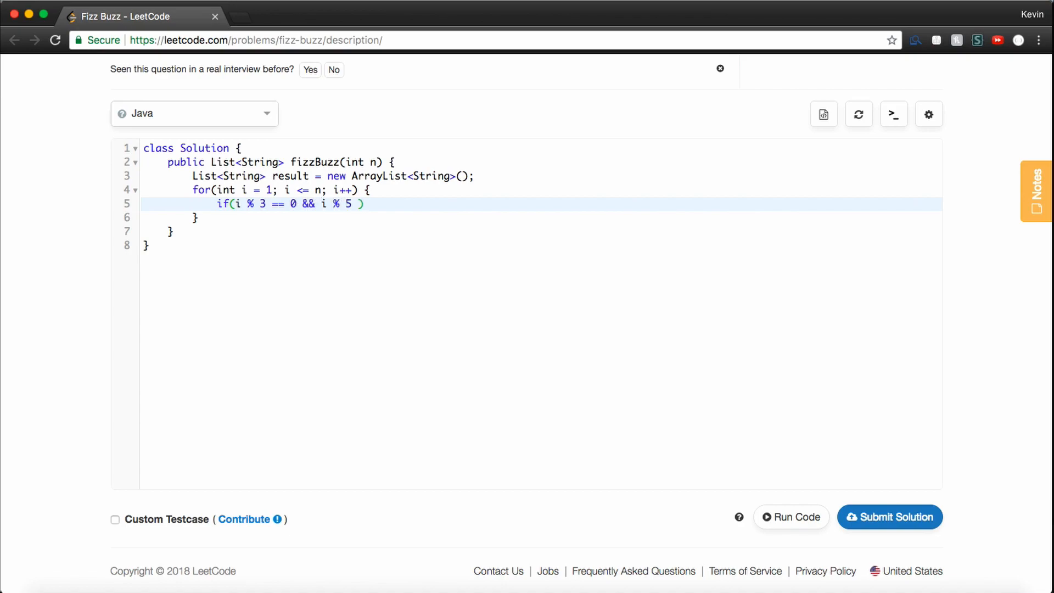
text(== 0) {)
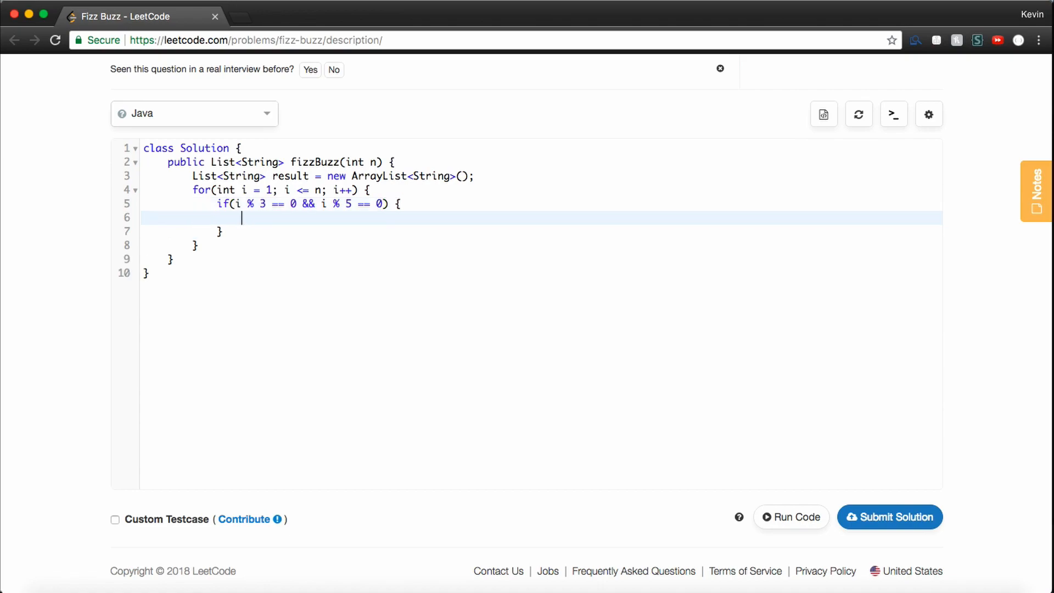
text(result.ad)
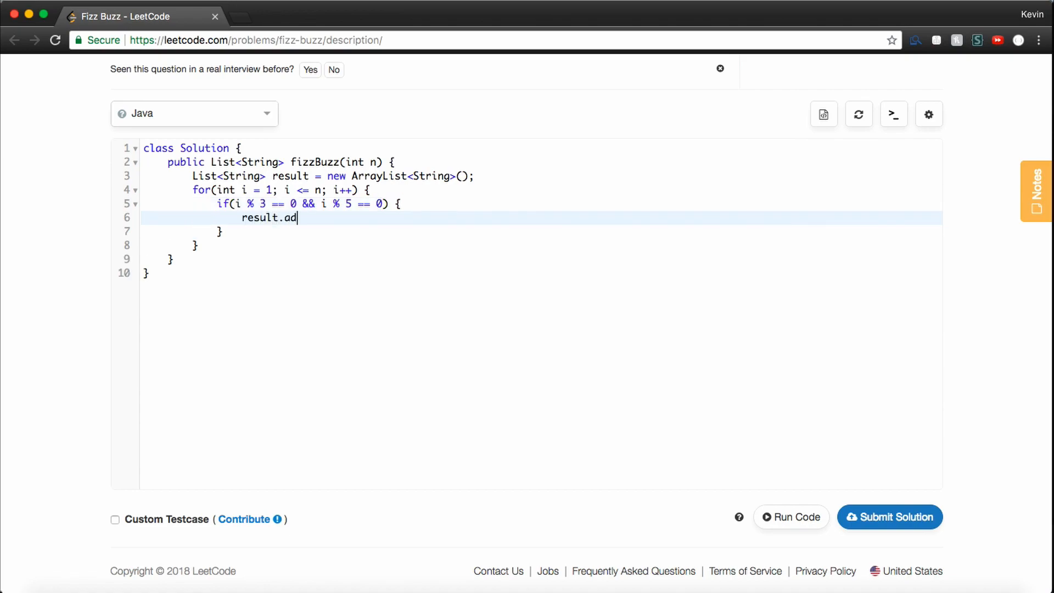
text(d("Fizz"))
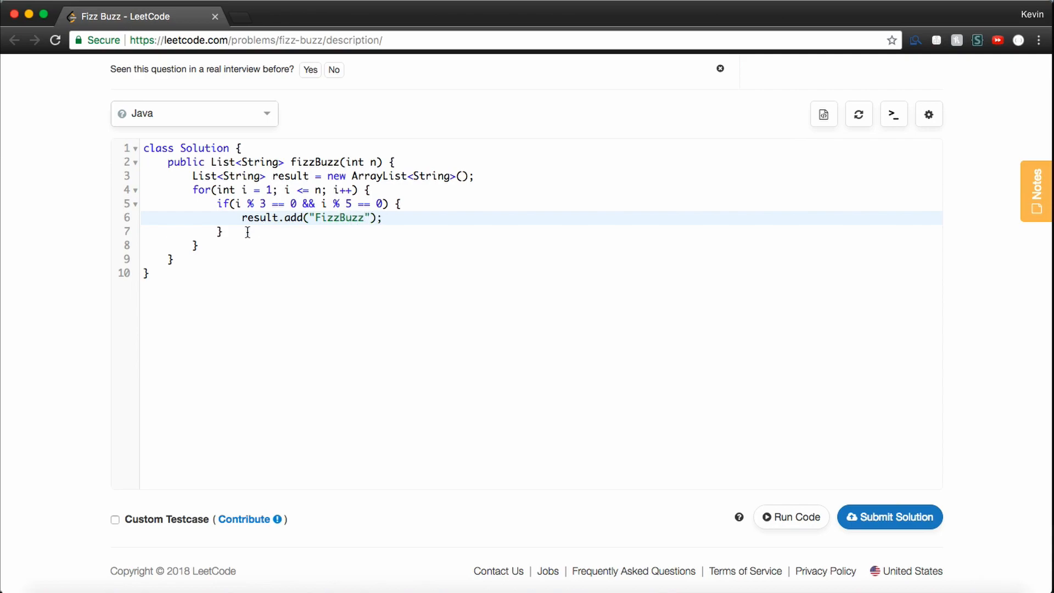
- Add else-if branches adding "Fizz" when i % 3 == 0 and "Buzz" when i % 5 == 0
text(else ())
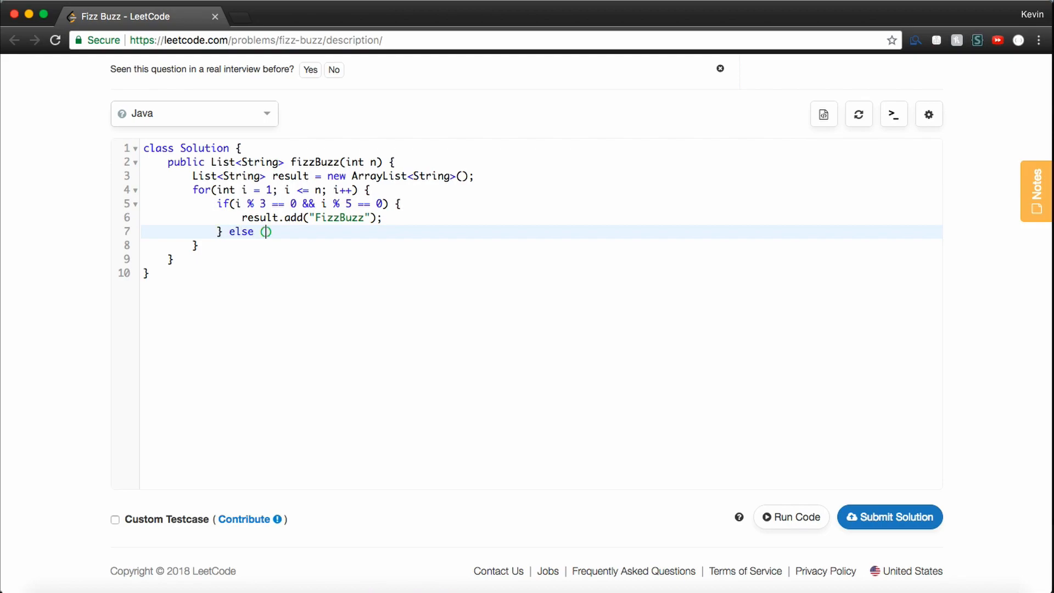
text(if(i %)
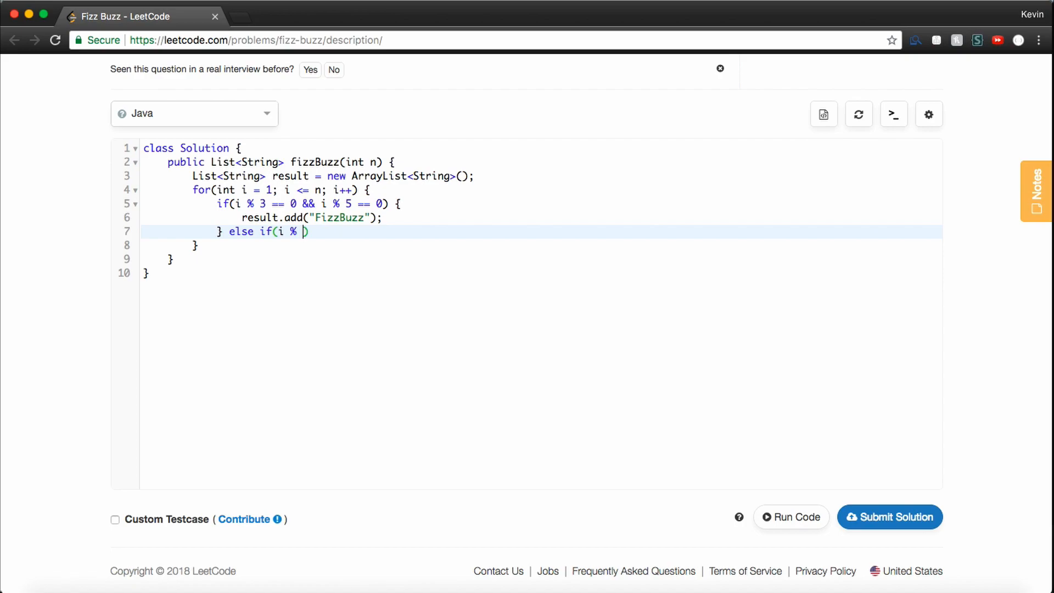
text(3 == 0) {)
text(} else if)
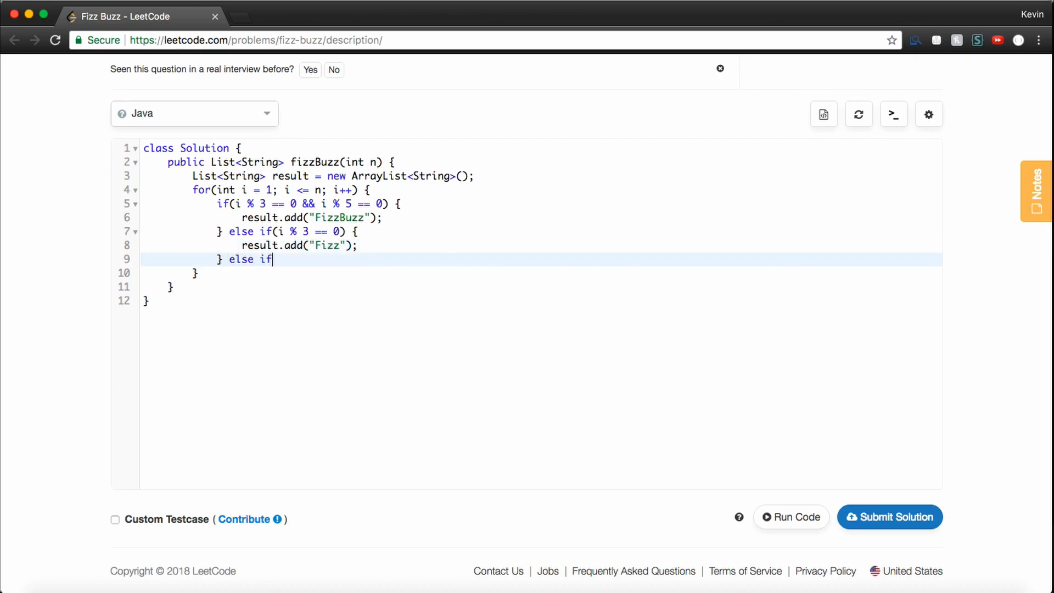
text((i % 5 == 0) {)
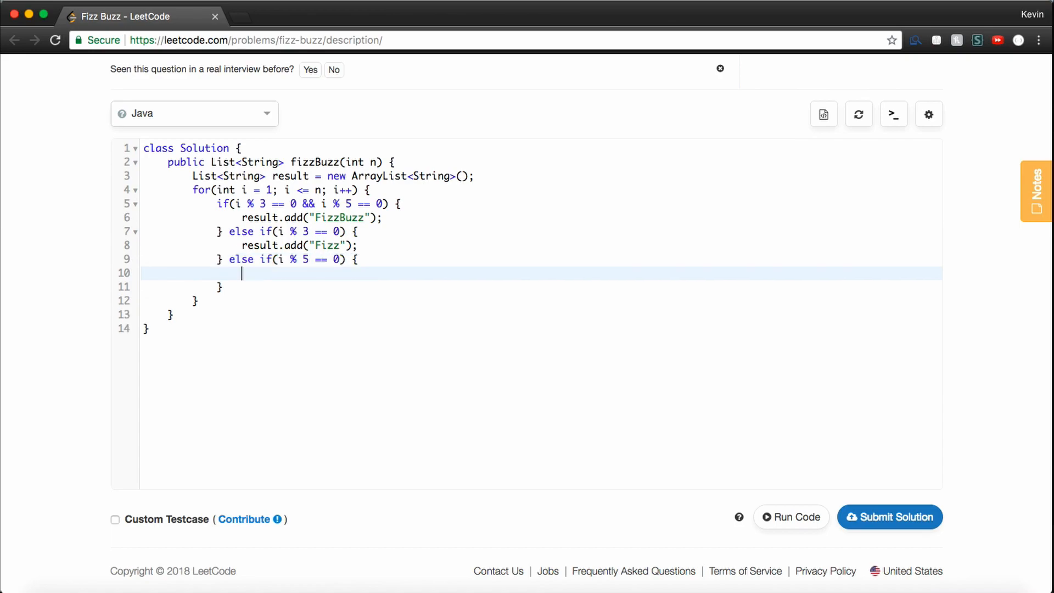
text(result.add(""))
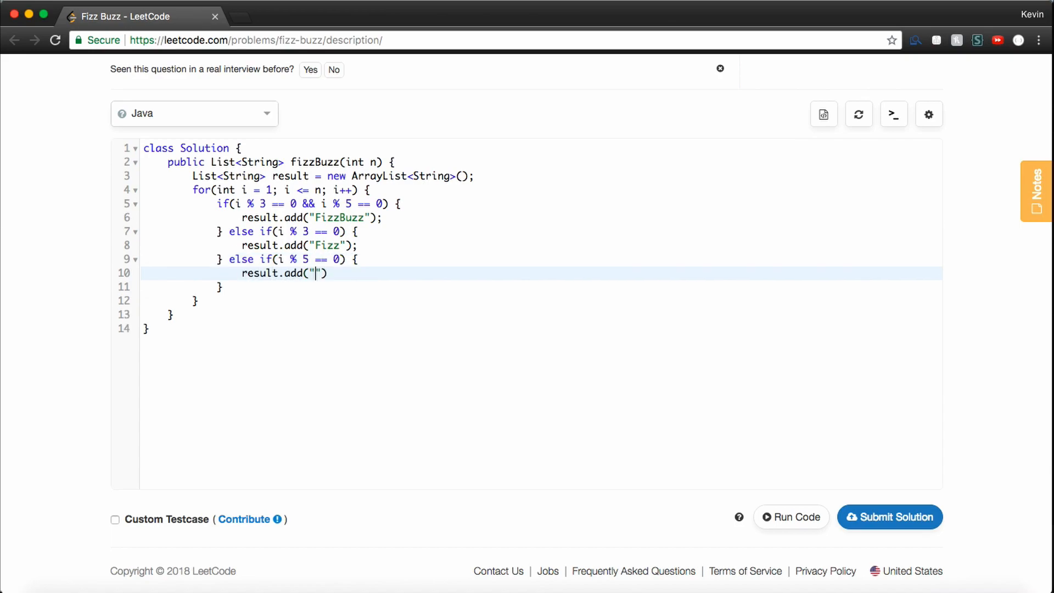
text(Buzz");)
text(result.add()
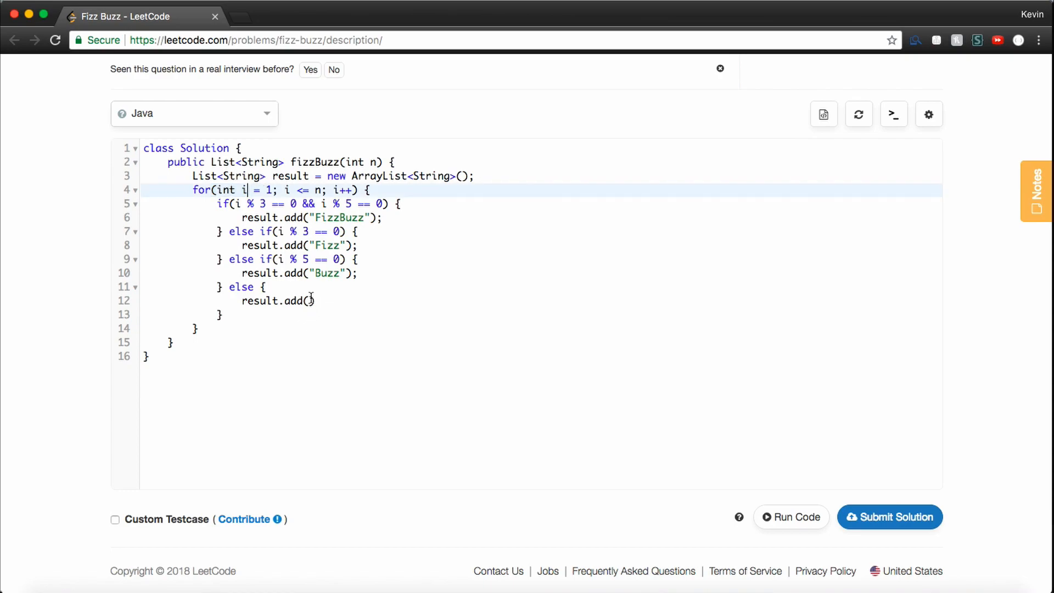
- Add the else branch with Integer.toString(i) and return result; after the loop
text(Intege.)
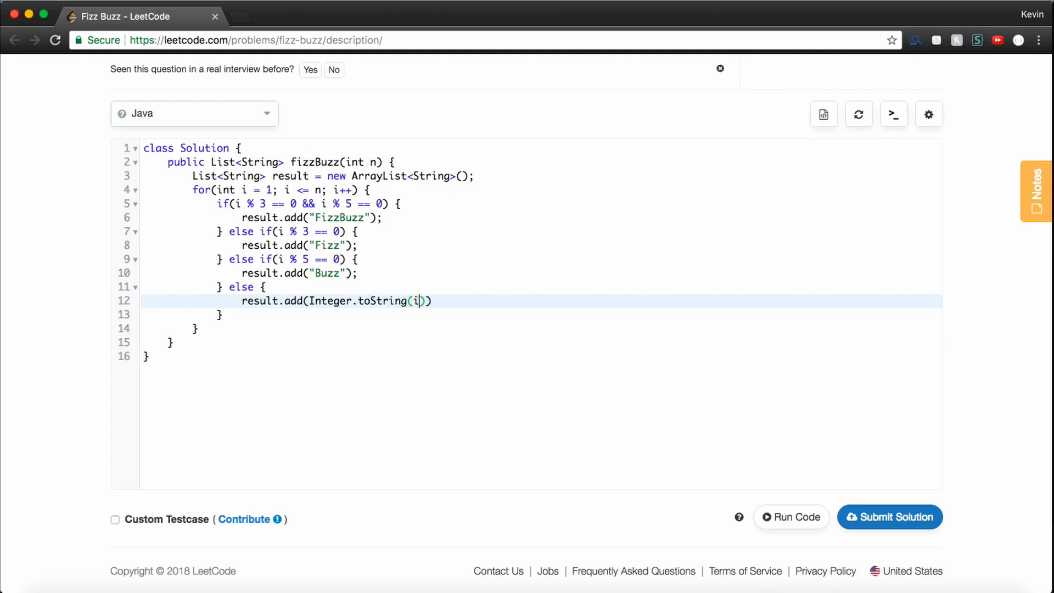
text(;)
key(Enter)
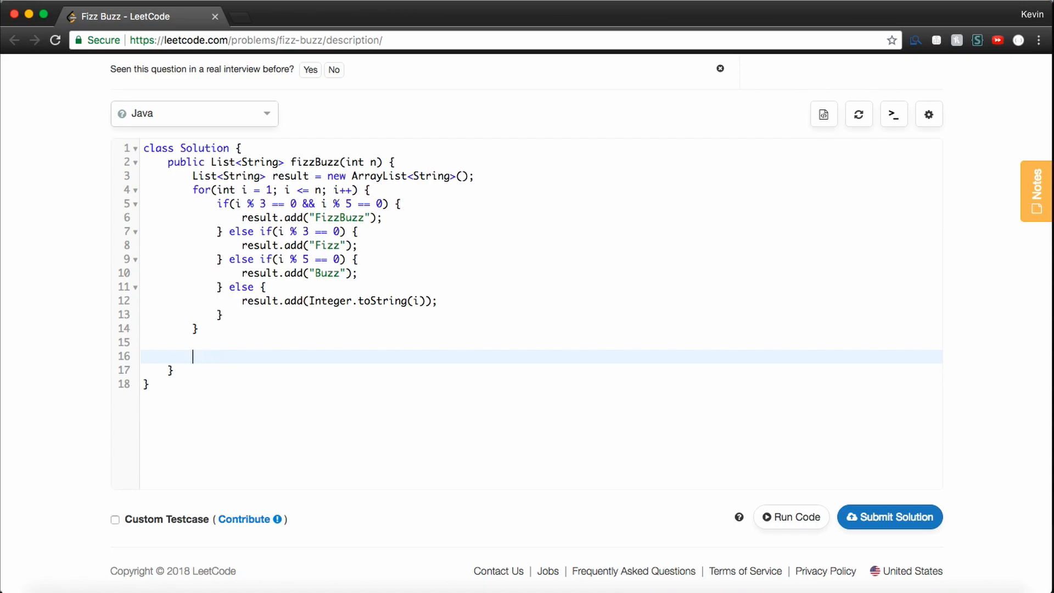
text(return result;)
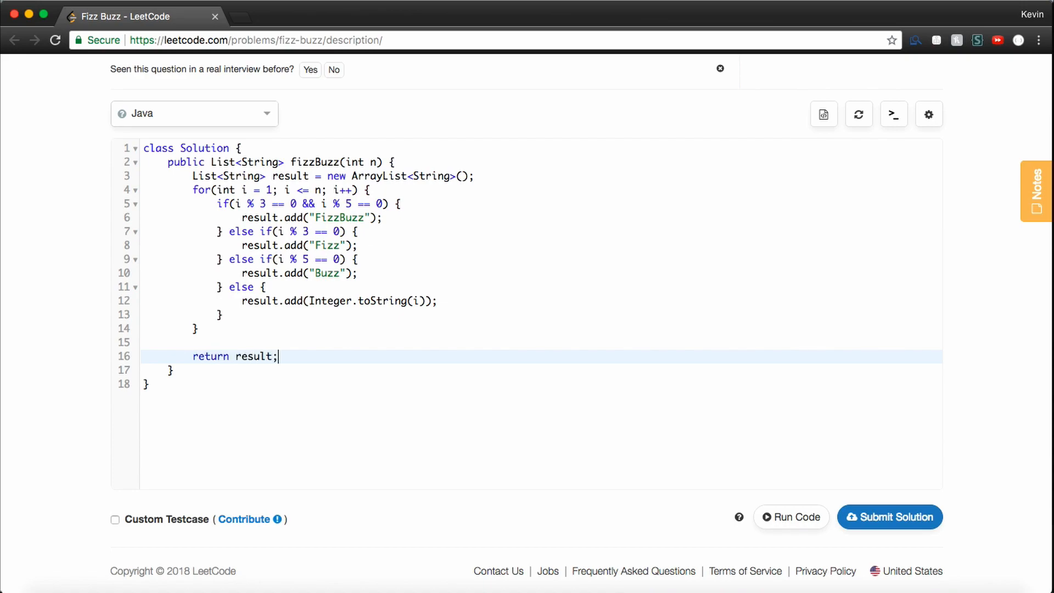
mouse_move(891, 520)
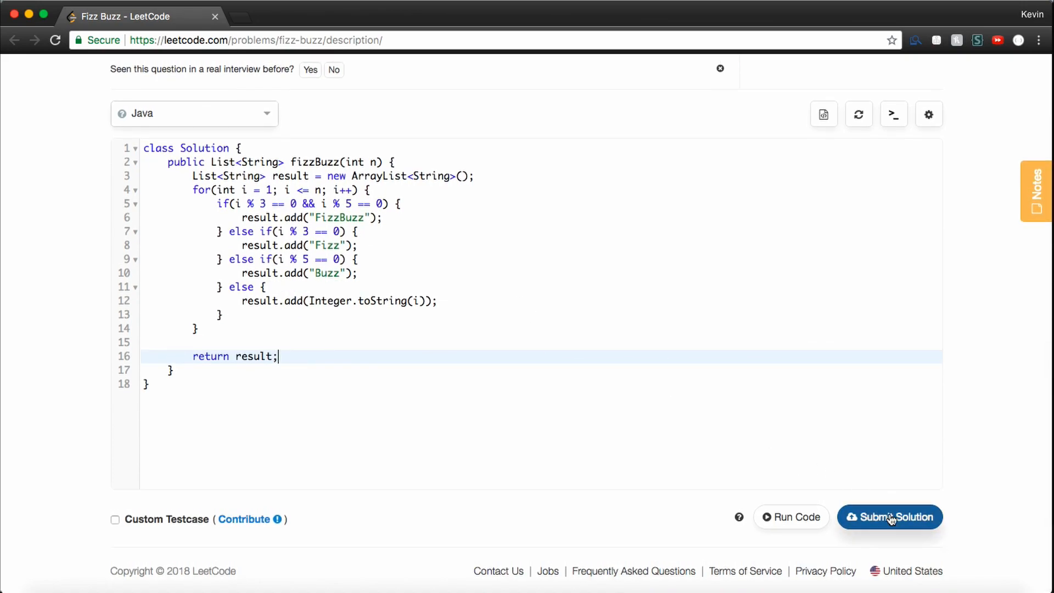
- Submit the solution and view the Accepted details: 8/8 test cases, 3 ms runtime
click(889, 517)
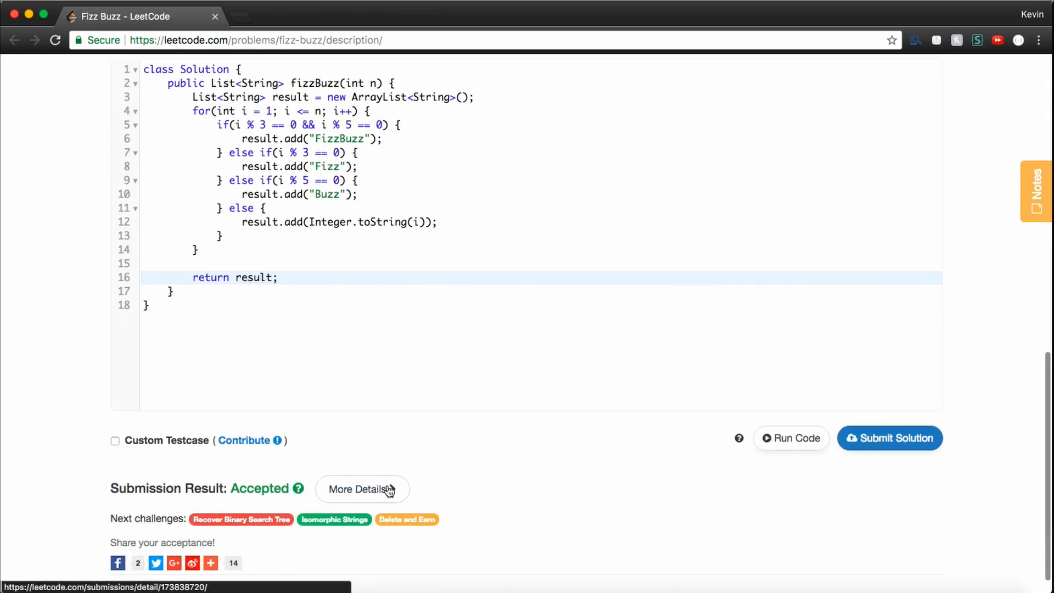
click(358, 490)
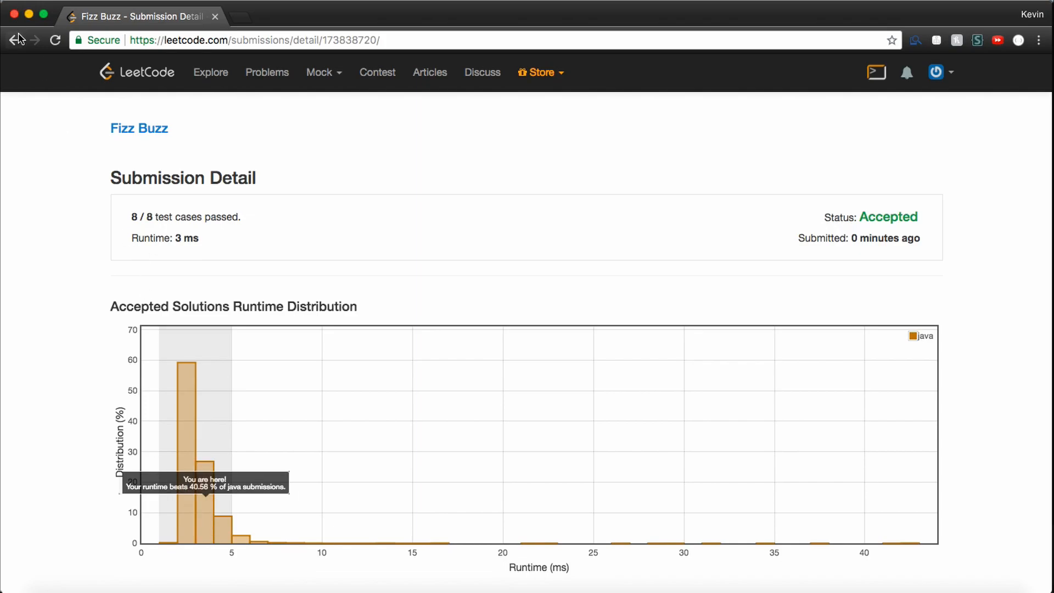
- Go back, resubmit the same solution and view the new Accepted details: 8/8 passed, 2 ms
click(17, 39)
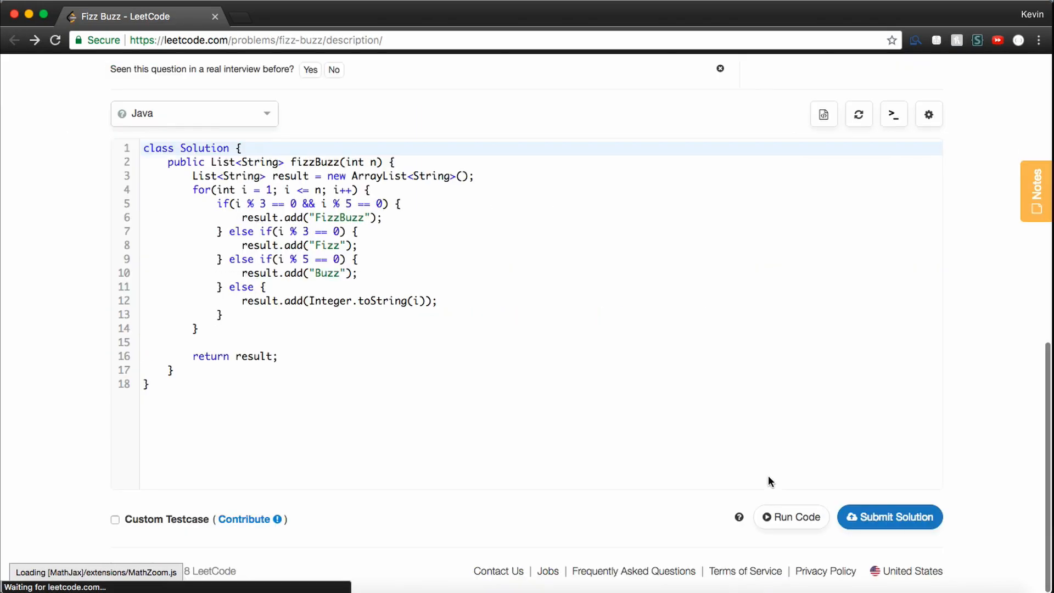
click(889, 516)
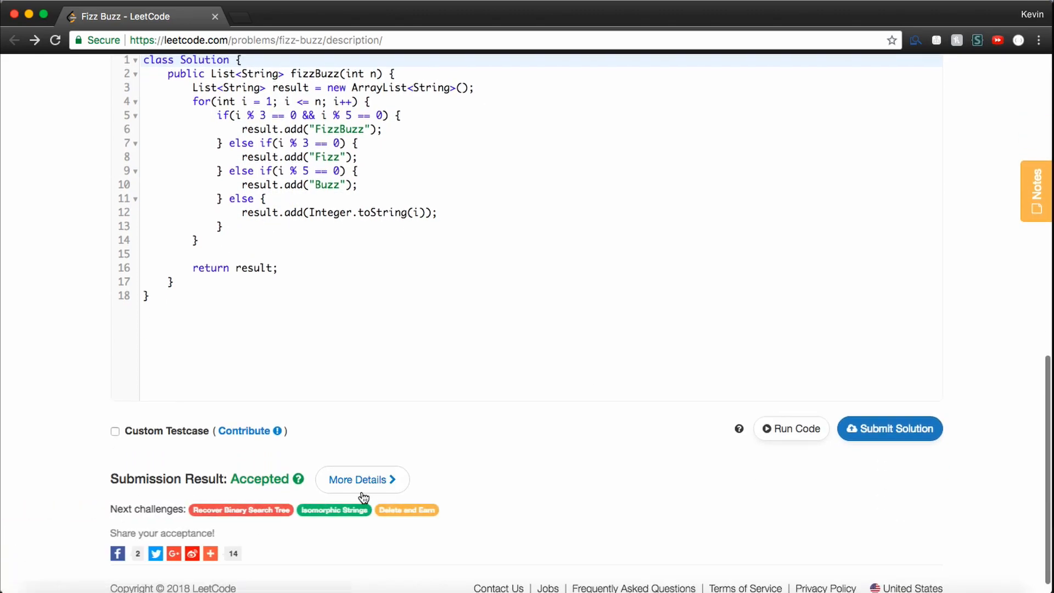
click(362, 479)
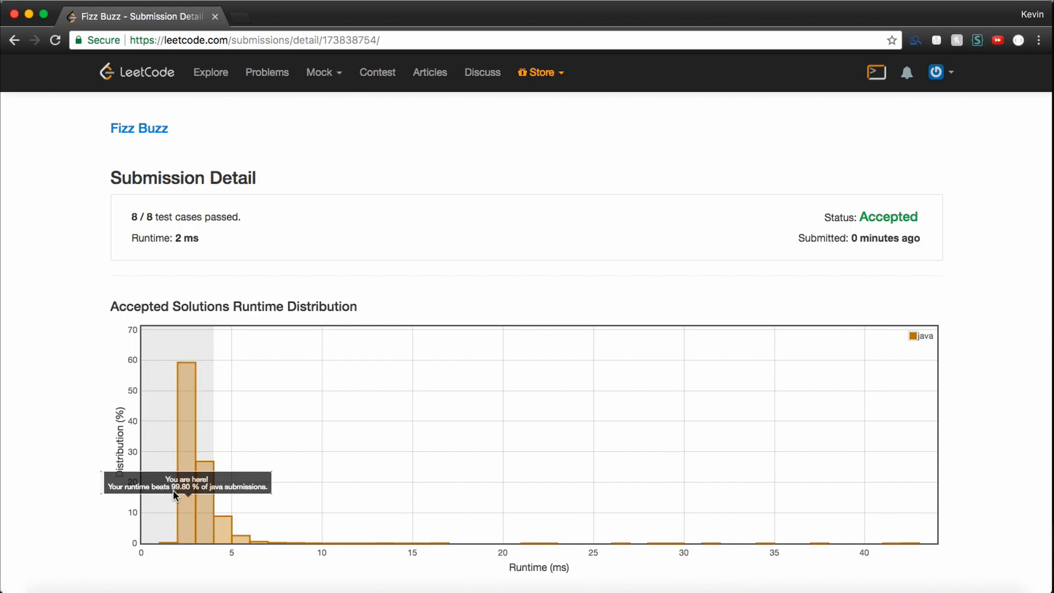
mouse_move(283, 384)
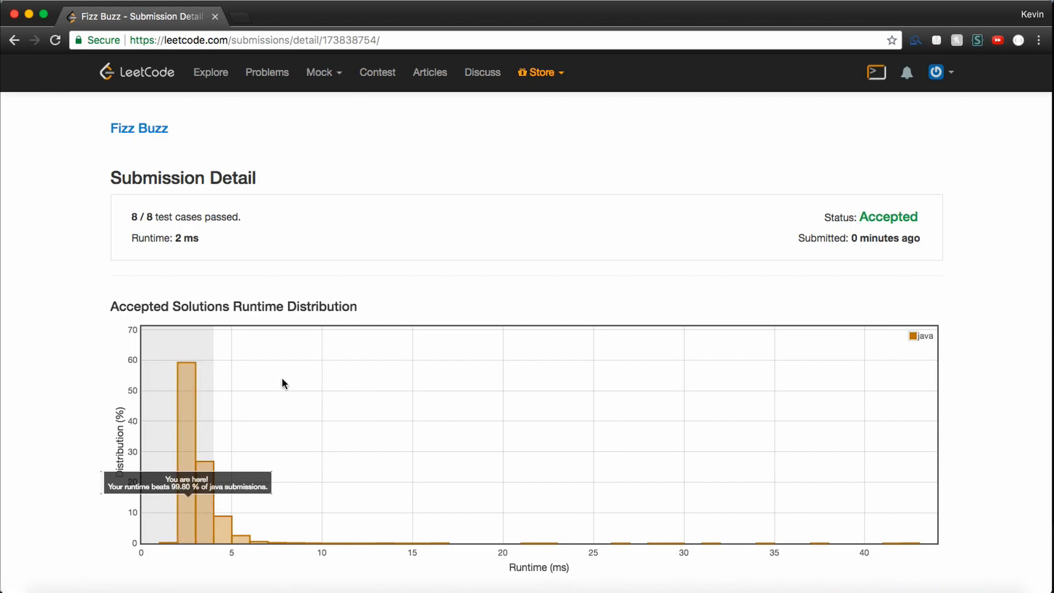